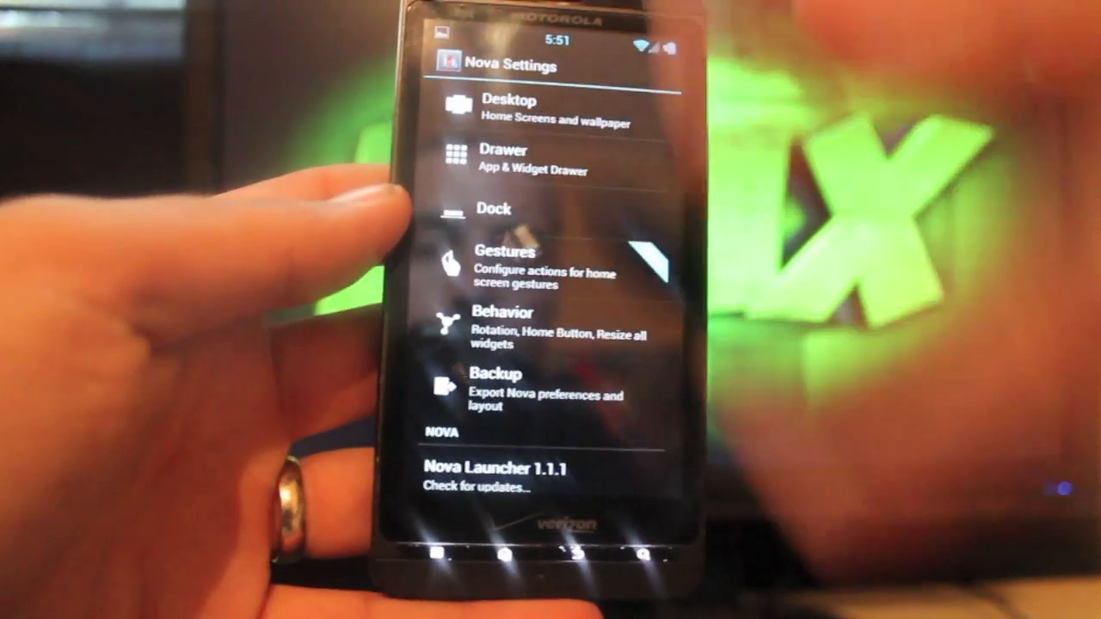
- Open Nova's Desktop settings page showing Desktop Grid and Scroll Effect options
left_click(507, 107)
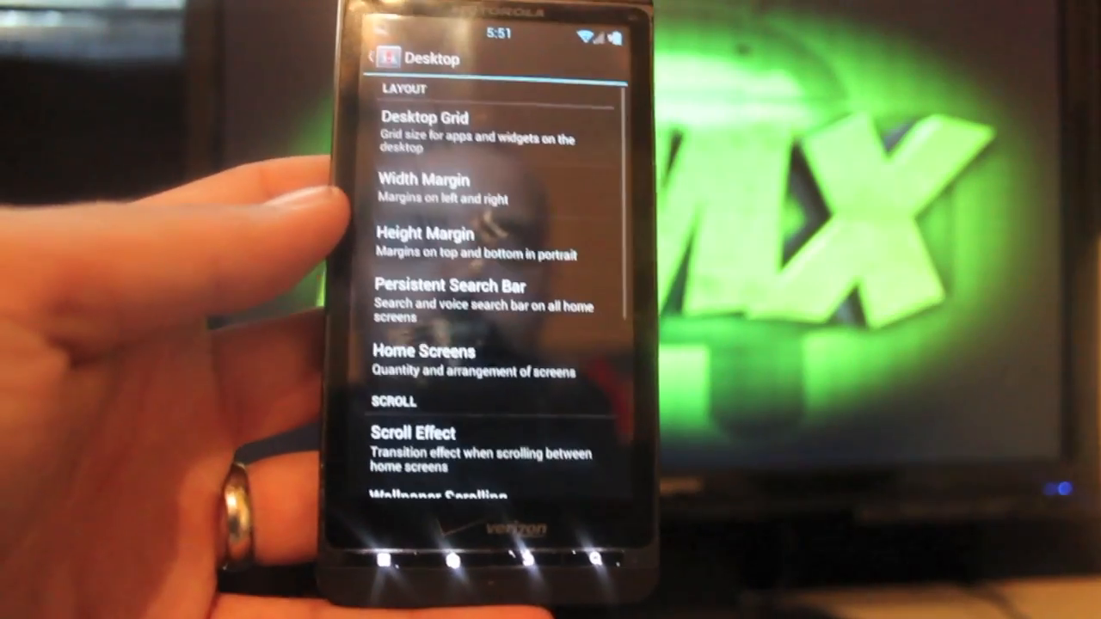